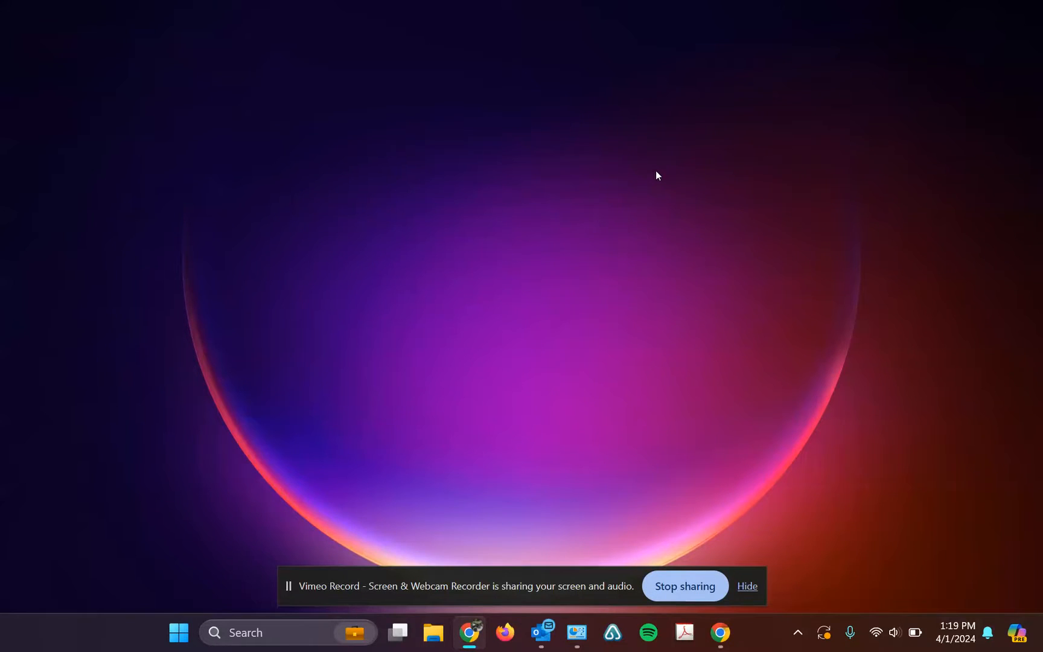
{"action": "mouse_move", "coordinate": [321, 341]}
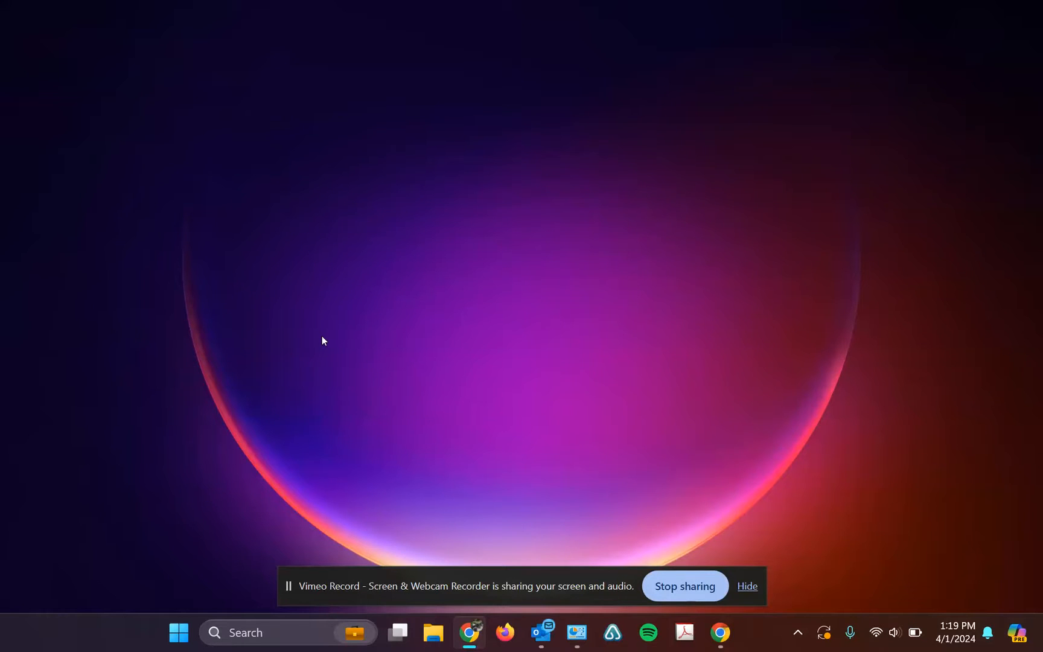
Search the taskbar for 'control panel' and launch the Control Panel app
{"action": "type", "text": "co"}
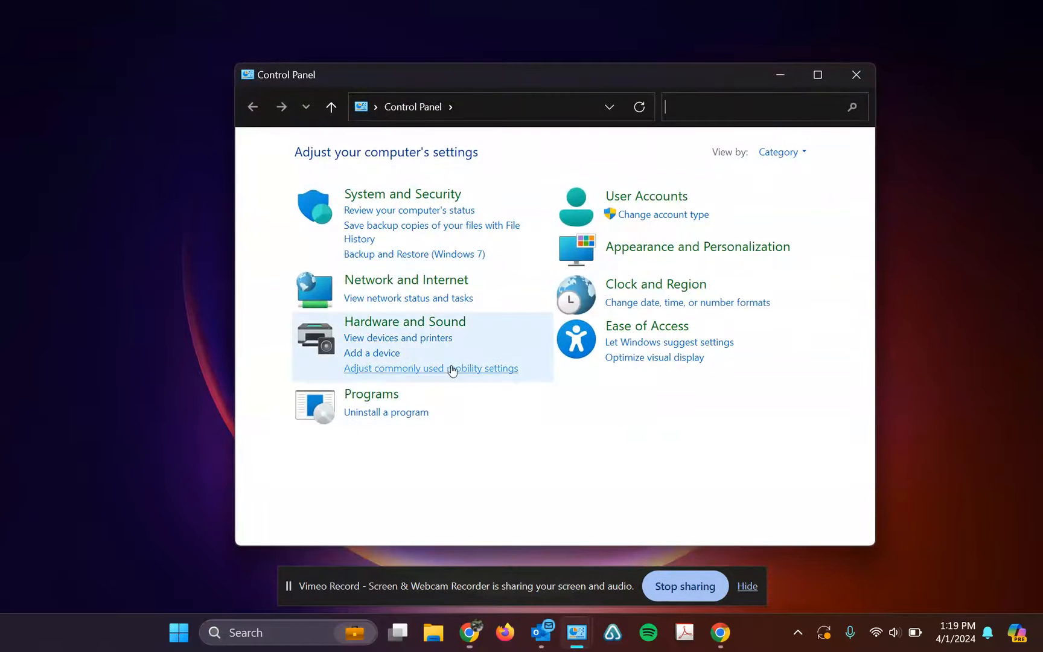
{"action": "mouse_move", "coordinate": [825, 145]}
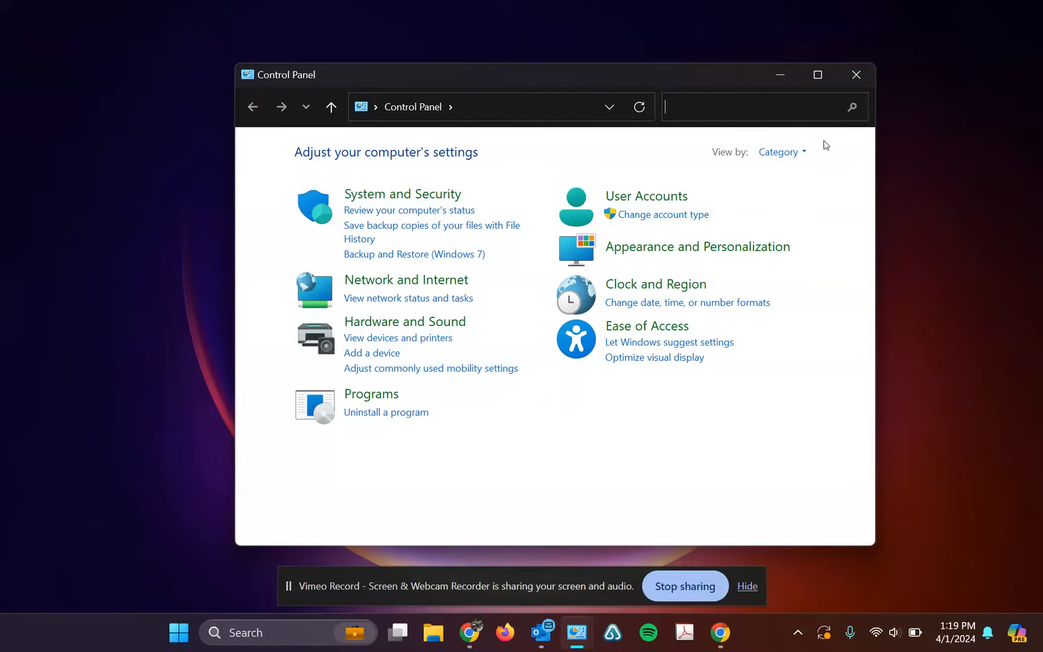
Switch Control Panel to Large icons view and go to Devices and Printers
{"action": "left_click", "coordinate": [780, 151]}
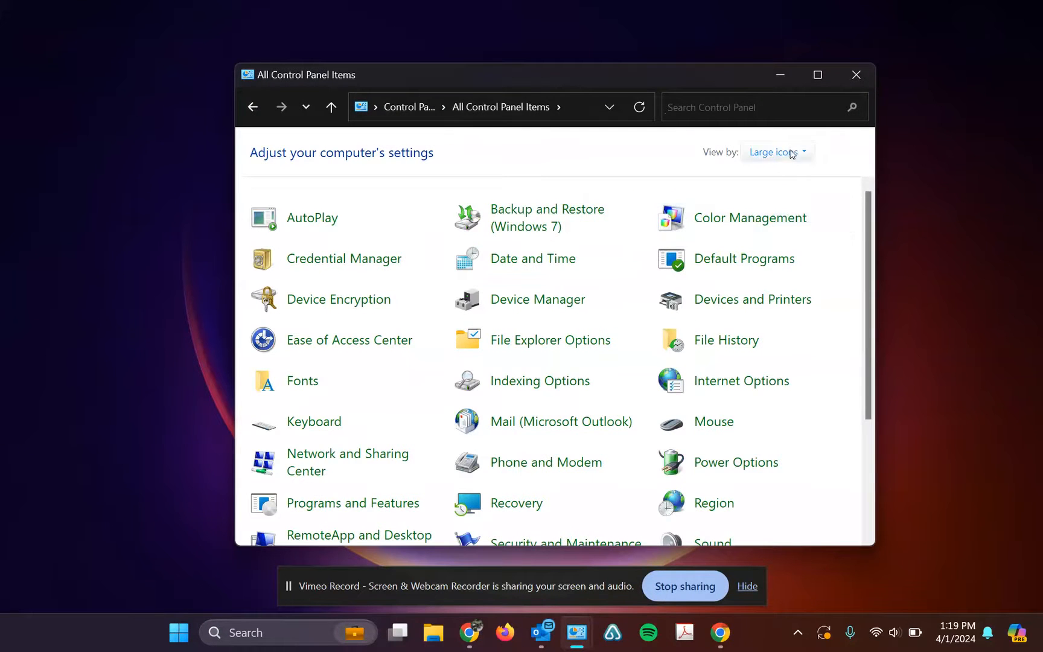
{"action": "left_click", "coordinate": [774, 152]}
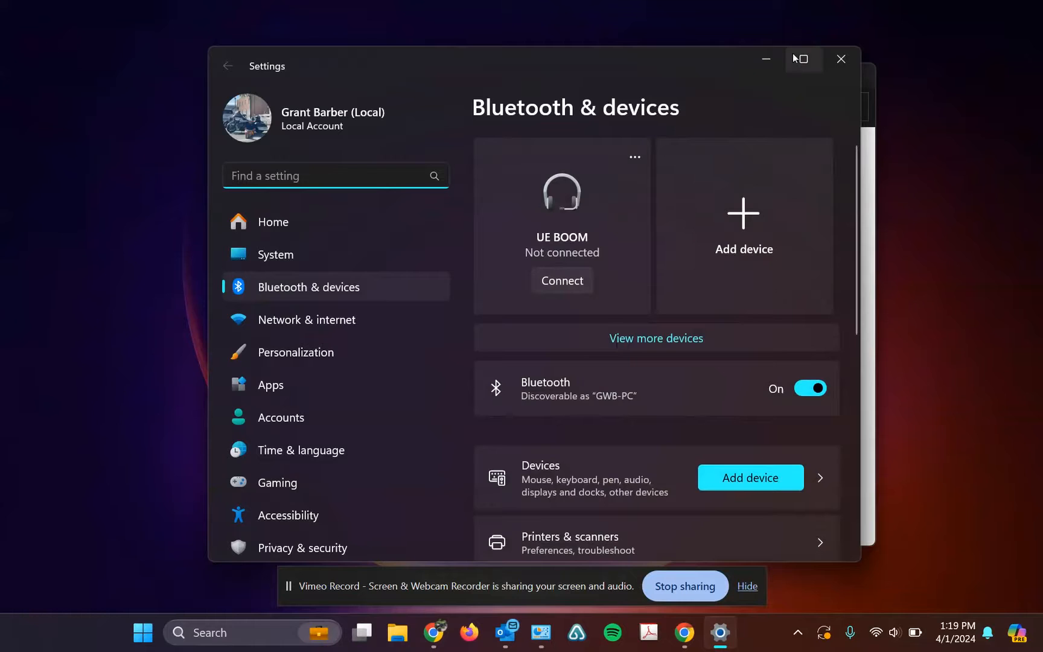
Maximize the Settings window and go to Printers & scanners
{"action": "left_click", "coordinate": [801, 59]}
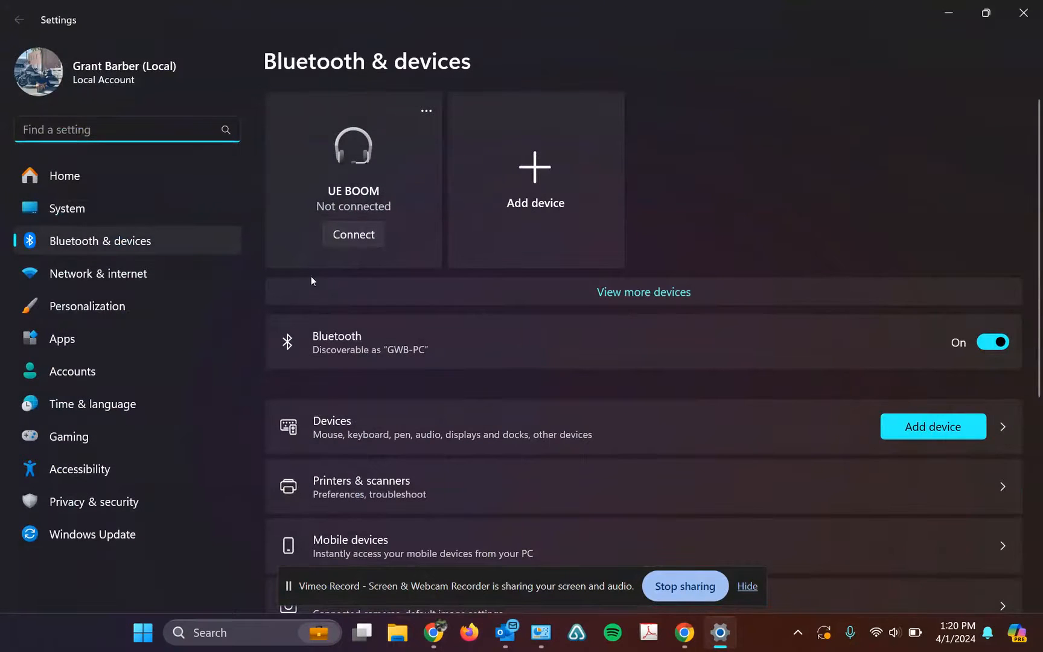
{"action": "scroll", "scroll_direction": "down", "scroll_amount": 3}
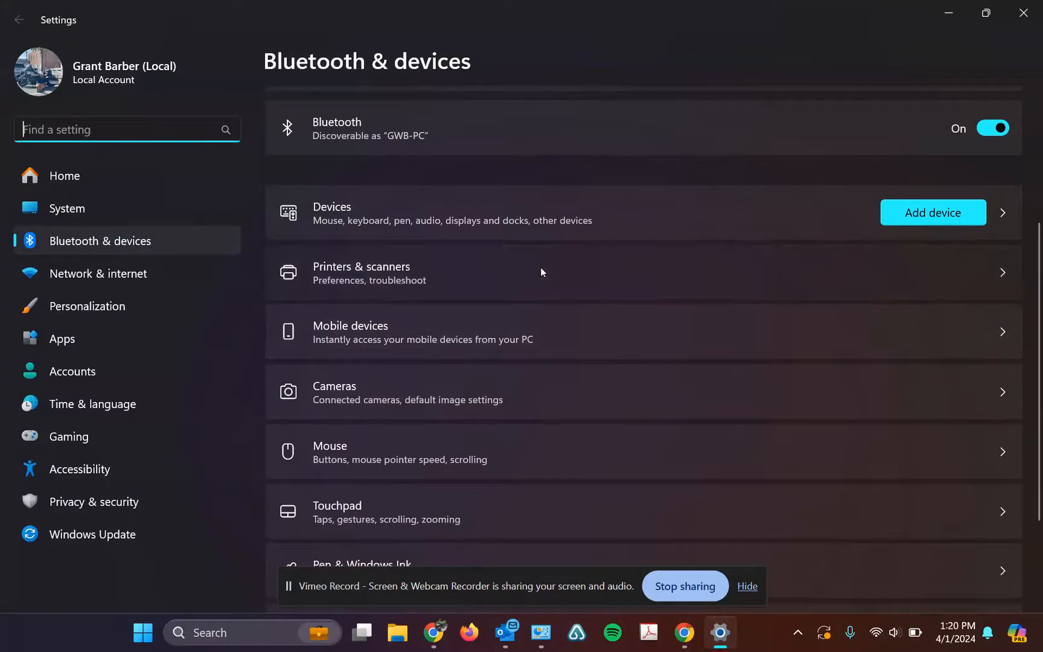
{"action": "left_click", "coordinate": [361, 272]}
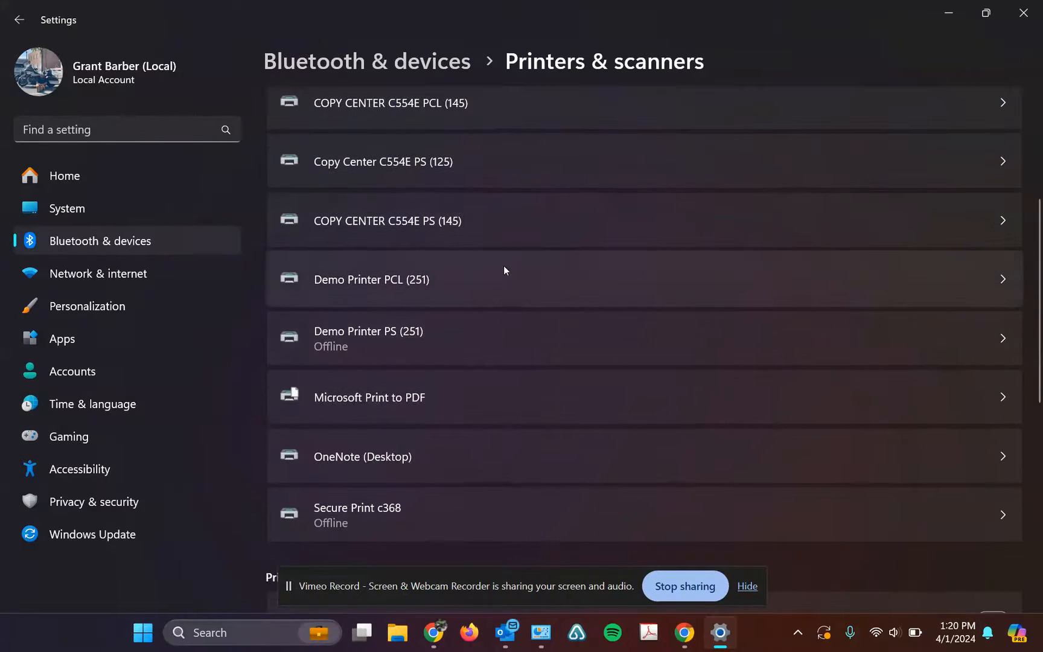
{"action": "mouse_move", "coordinate": [509, 286]}
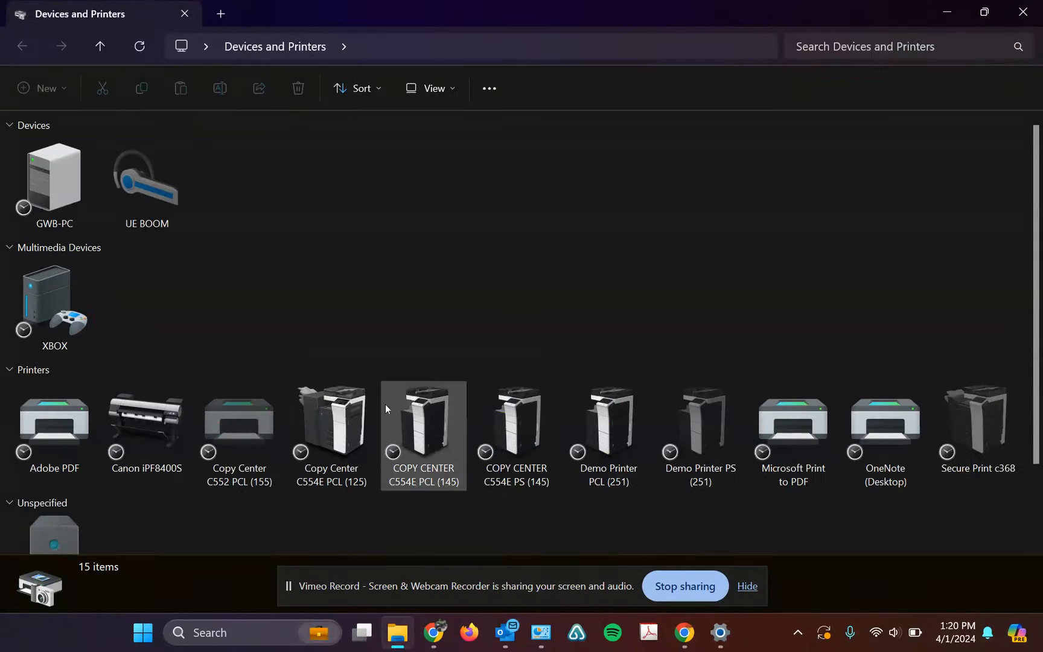
Locate Demo Printer PCL (251) under Printers and bring up its settings
{"action": "scroll", "scroll_direction": "down", "scroll_amount": 3}
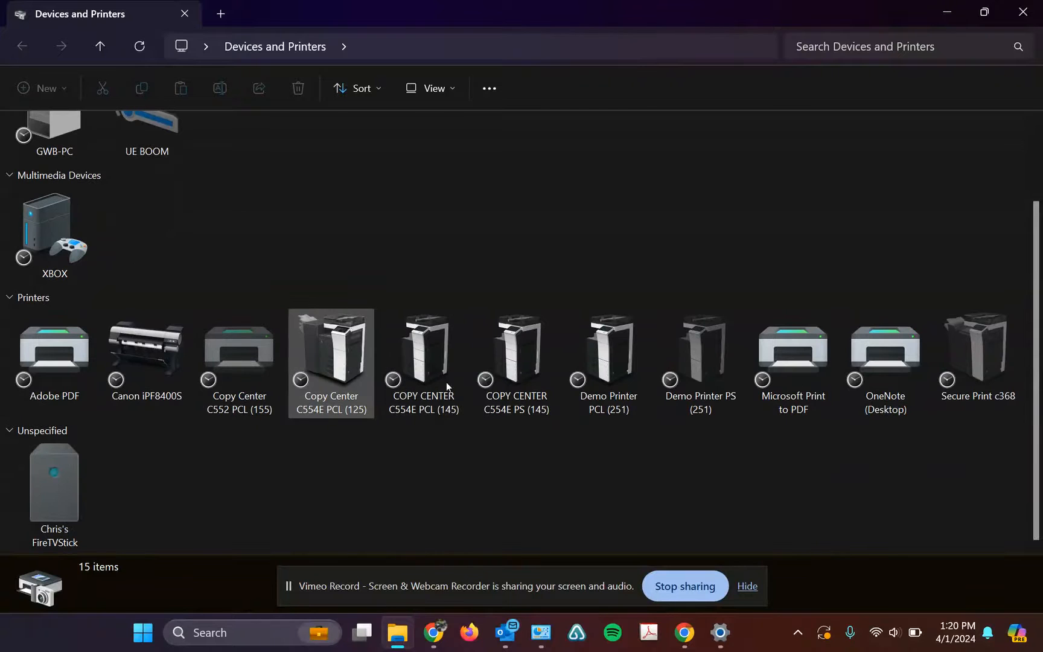
{"action": "right_click", "coordinate": [331, 362]}
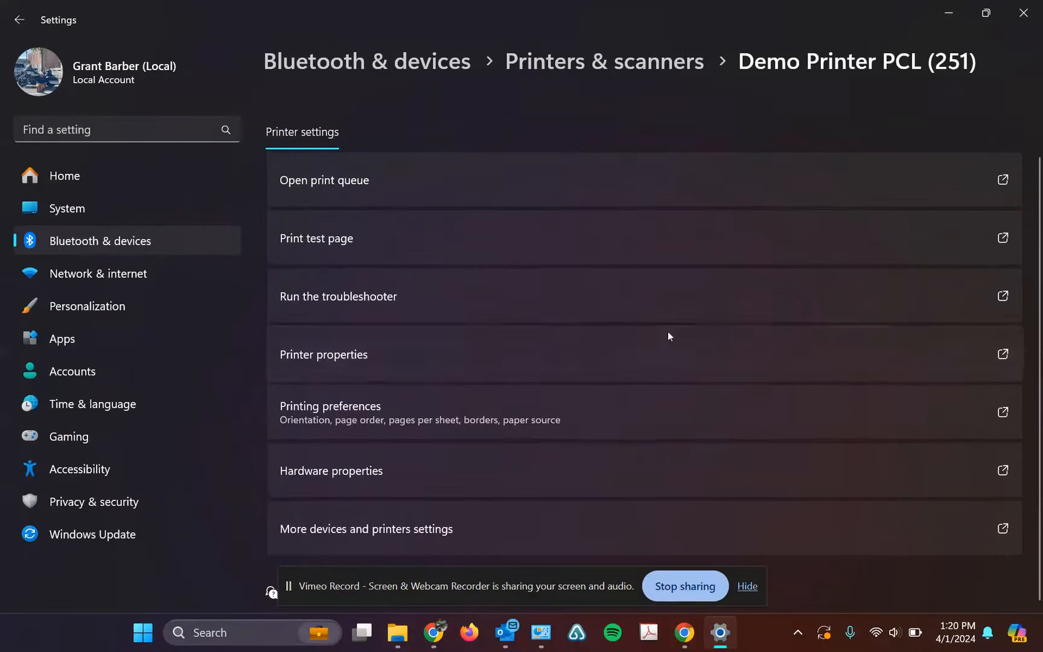
On Demo Printer PCL (251)'s Ports tab, begin adding a Standard TCP/IP Port
{"action": "left_click", "coordinate": [323, 354]}
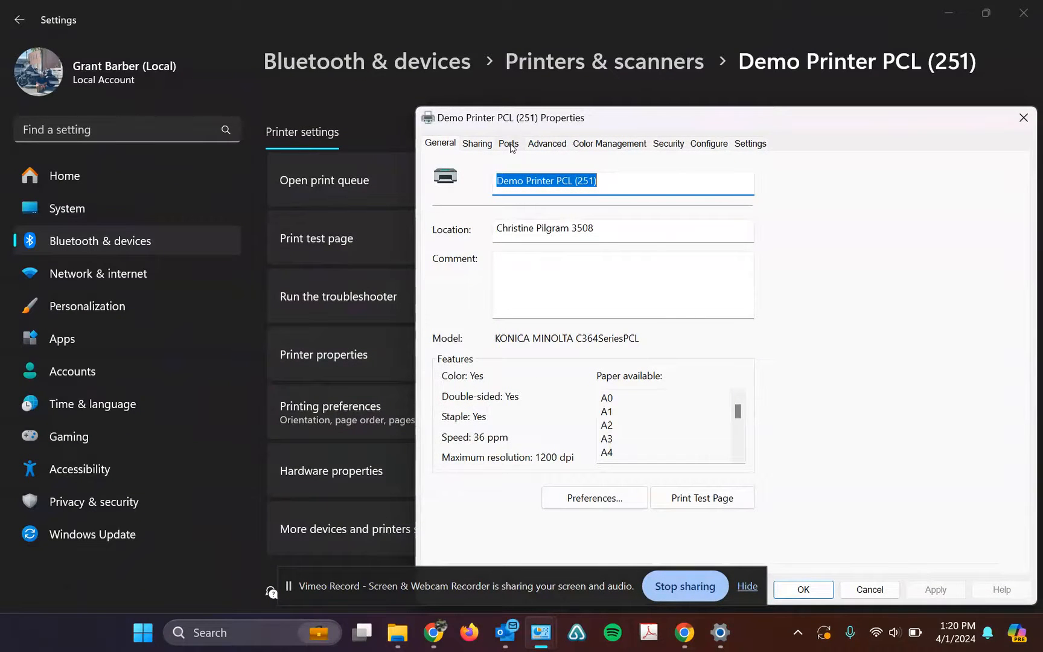
{"action": "left_click", "coordinate": [507, 143]}
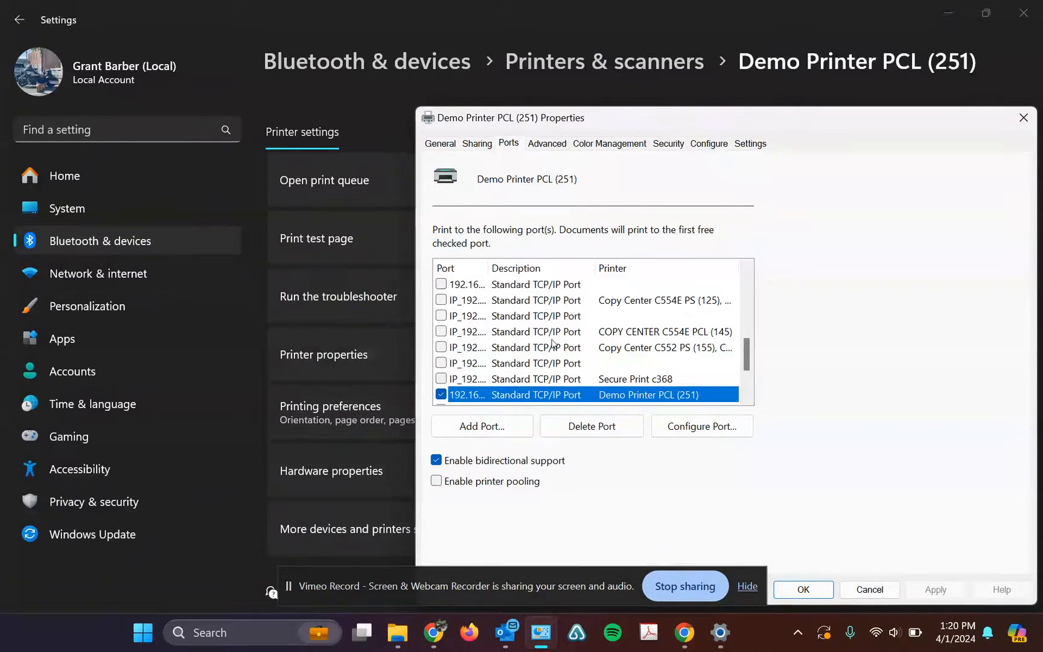
{"action": "left_click", "coordinate": [480, 426]}
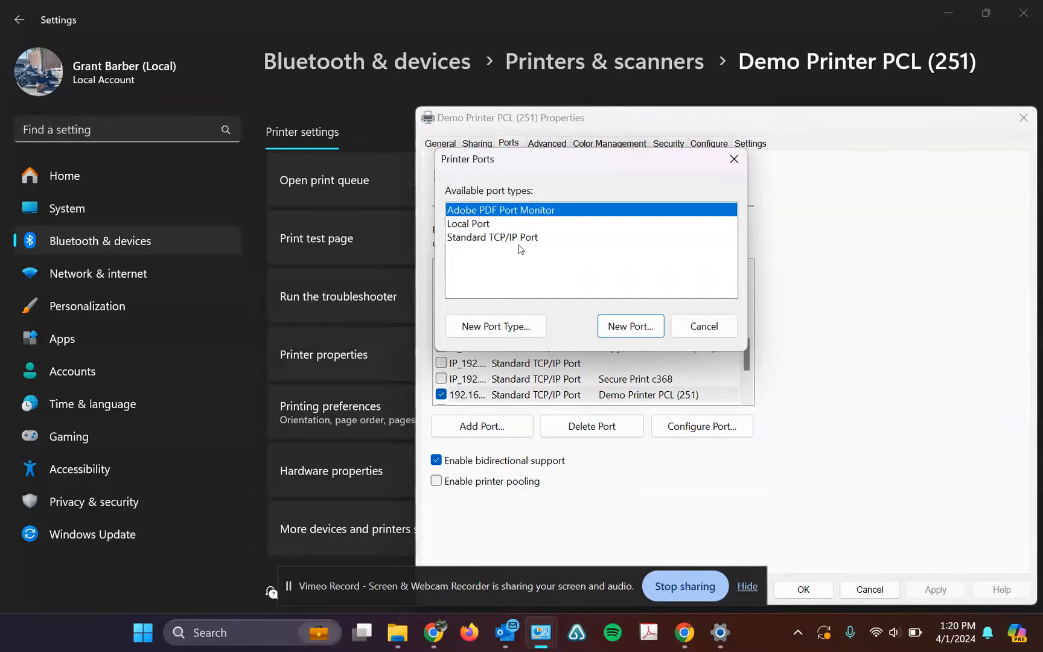
{"action": "left_click", "coordinate": [491, 237]}
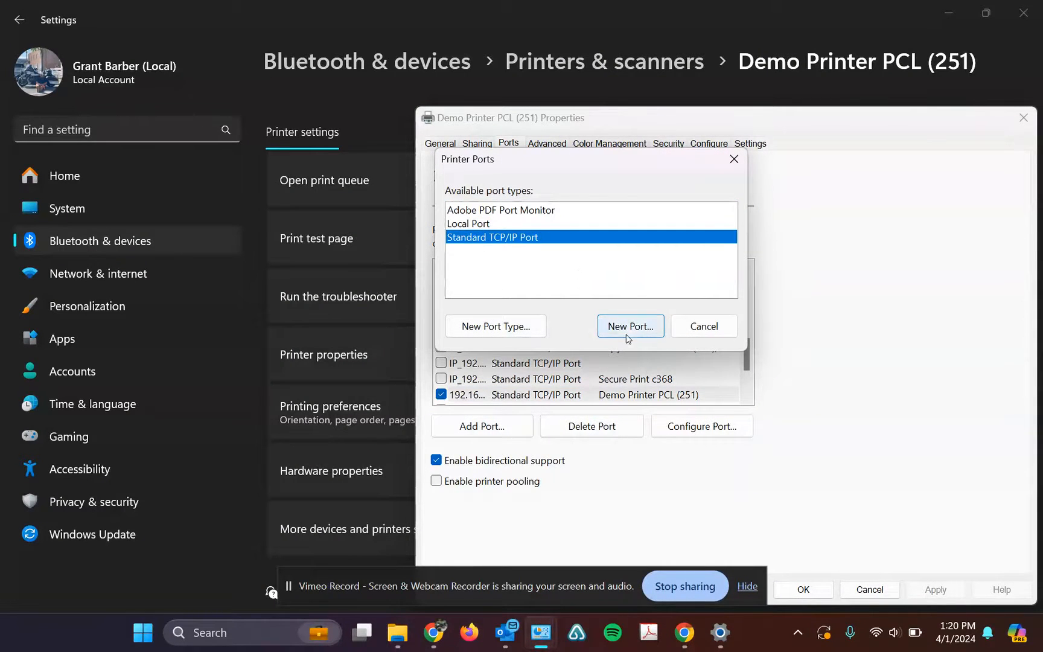
Define the new Standard TCP/IP port with IP address 192.168.1.125
{"action": "left_click", "coordinate": [629, 326]}
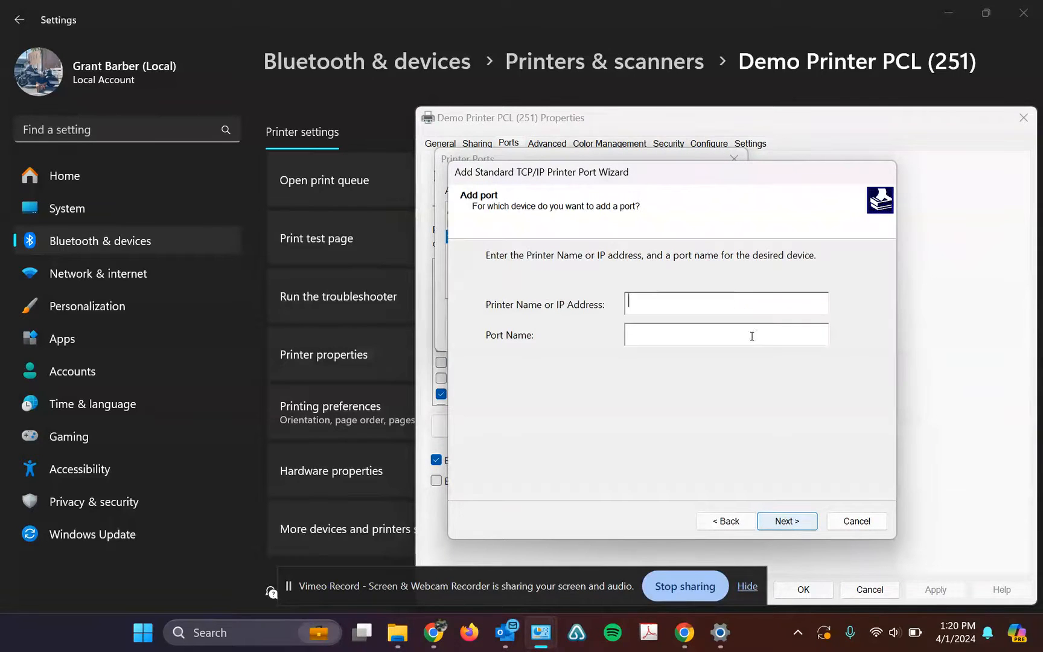
{"action": "type", "text": "192.168.1."}
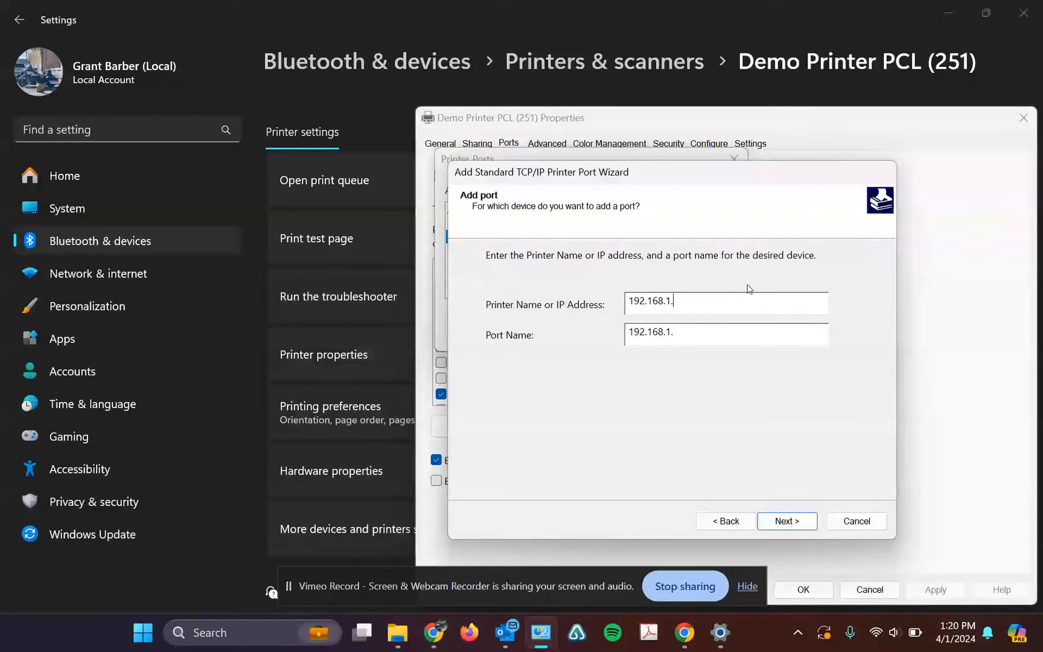
{"action": "type", "text": "125"}
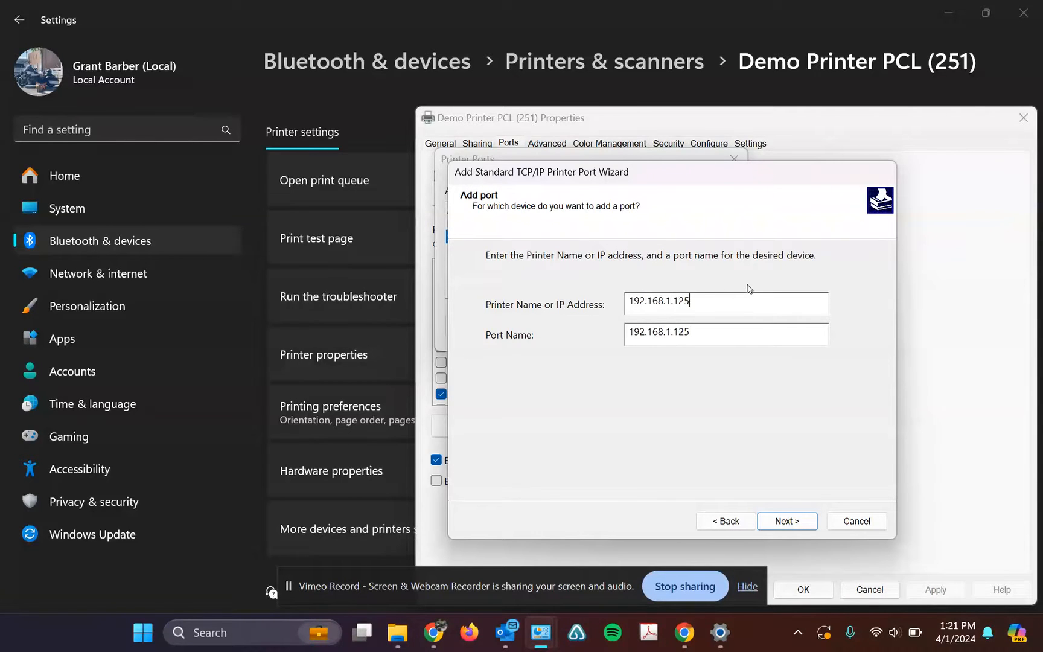
{"action": "left_click", "coordinate": [787, 521]}
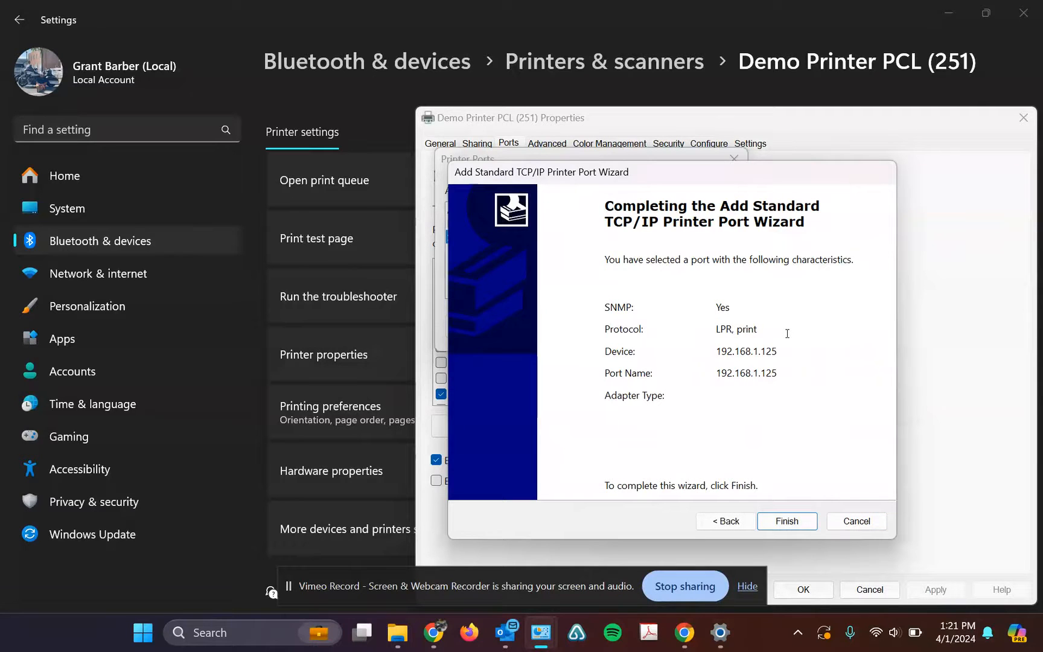
{"action": "mouse_move", "coordinate": [680, 285]}
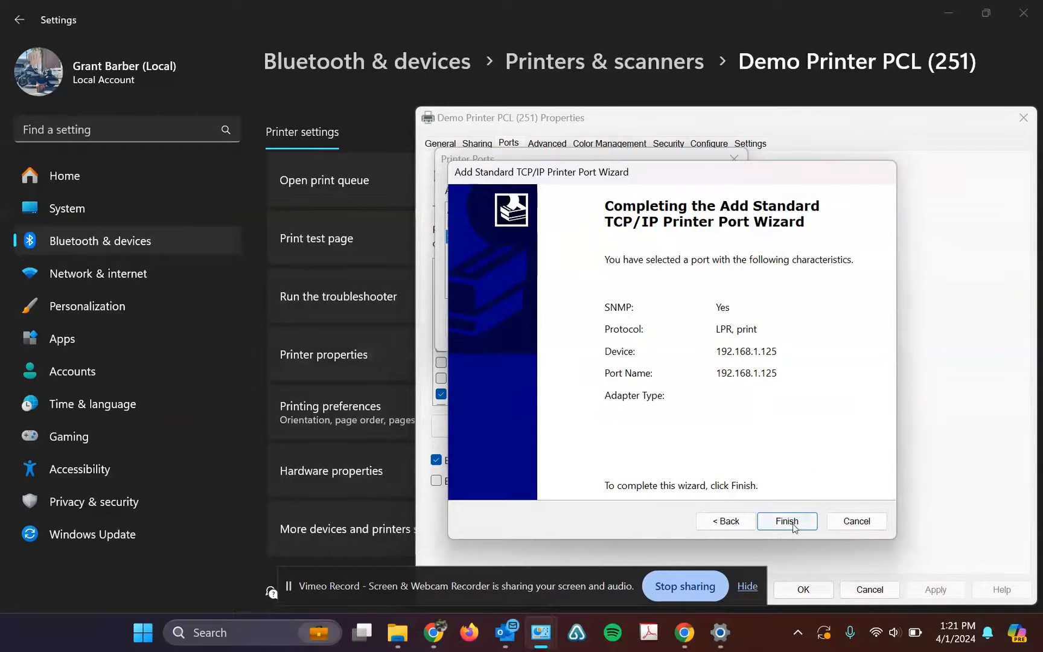
Finish the port wizard, save Demo Printer PCL (251)'s properties, and reopen Devices and Printers
{"action": "left_click", "coordinate": [787, 521]}
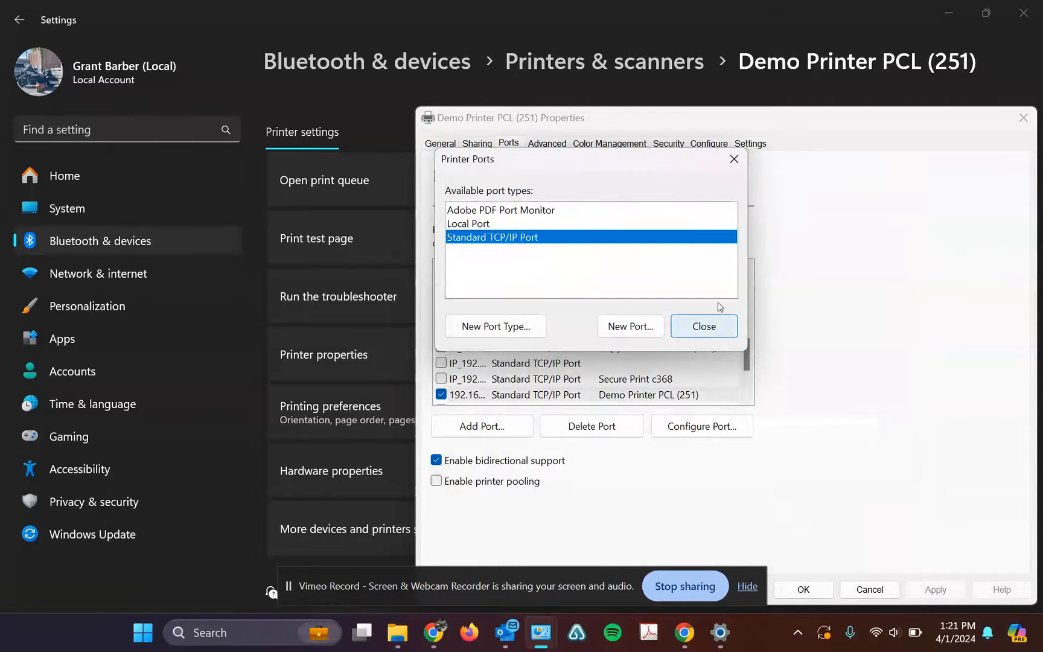
{"action": "left_click", "coordinate": [703, 325]}
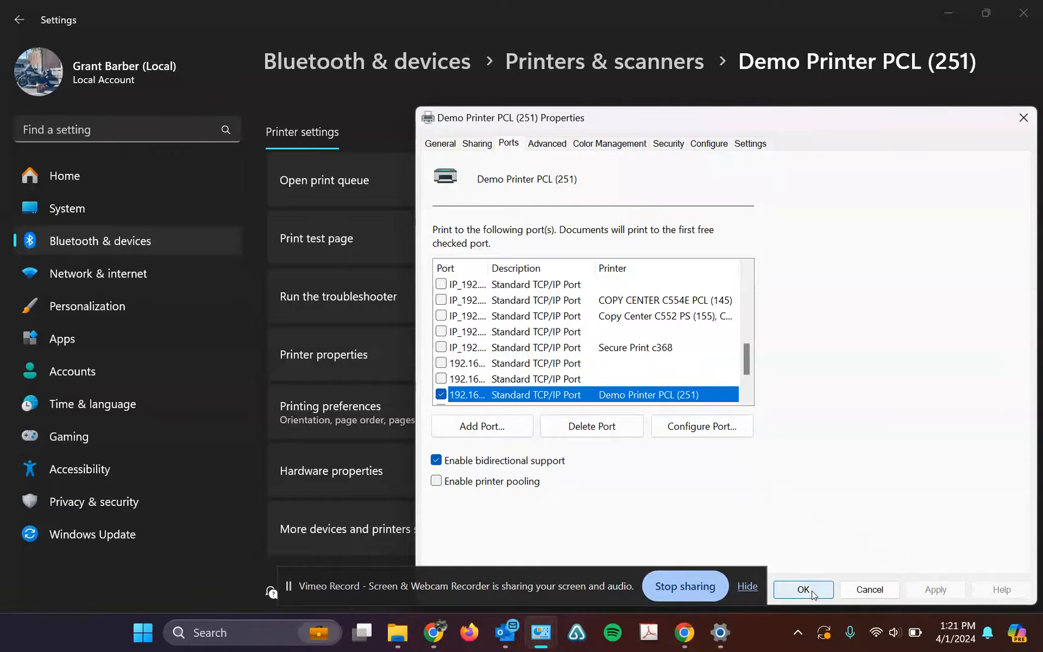
{"action": "left_click", "coordinate": [802, 589]}
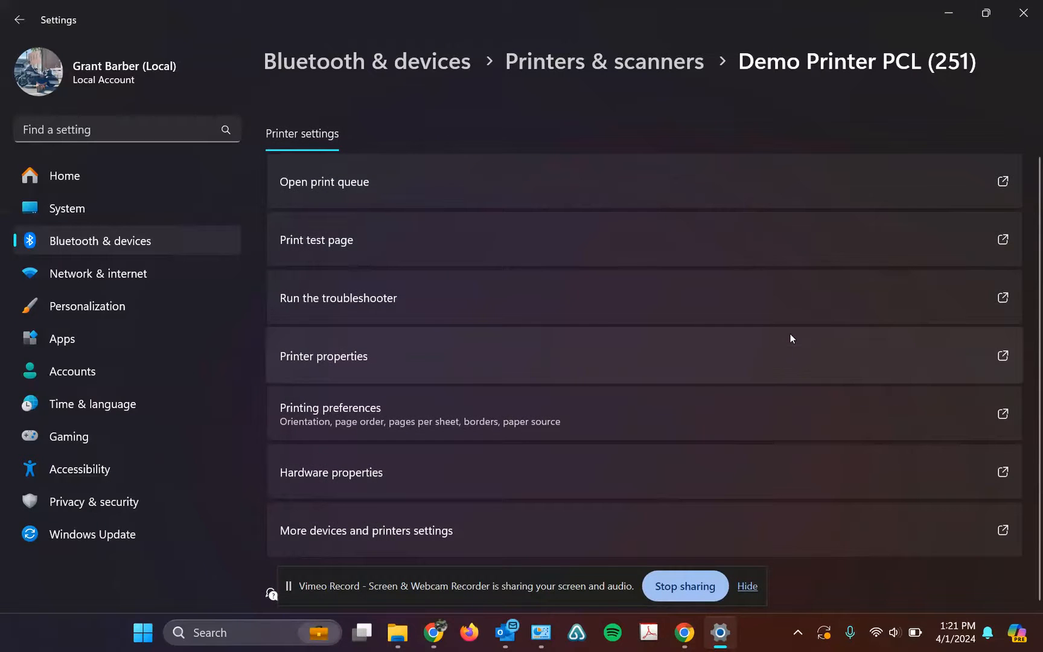
{"action": "mouse_move", "coordinate": [498, 413]}
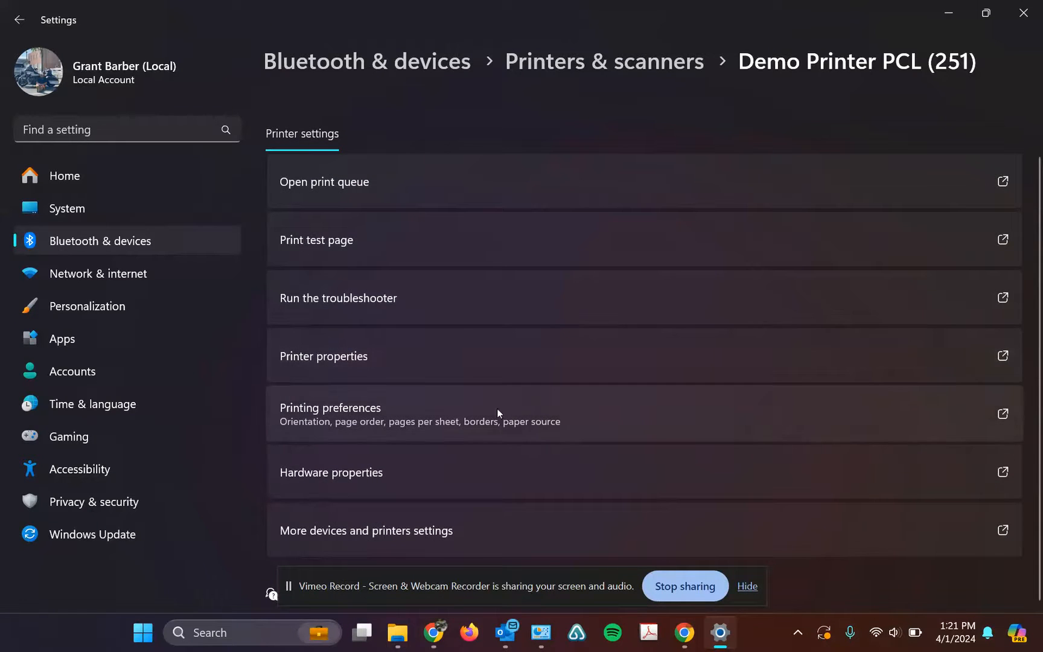
{"action": "mouse_move", "coordinate": [484, 528]}
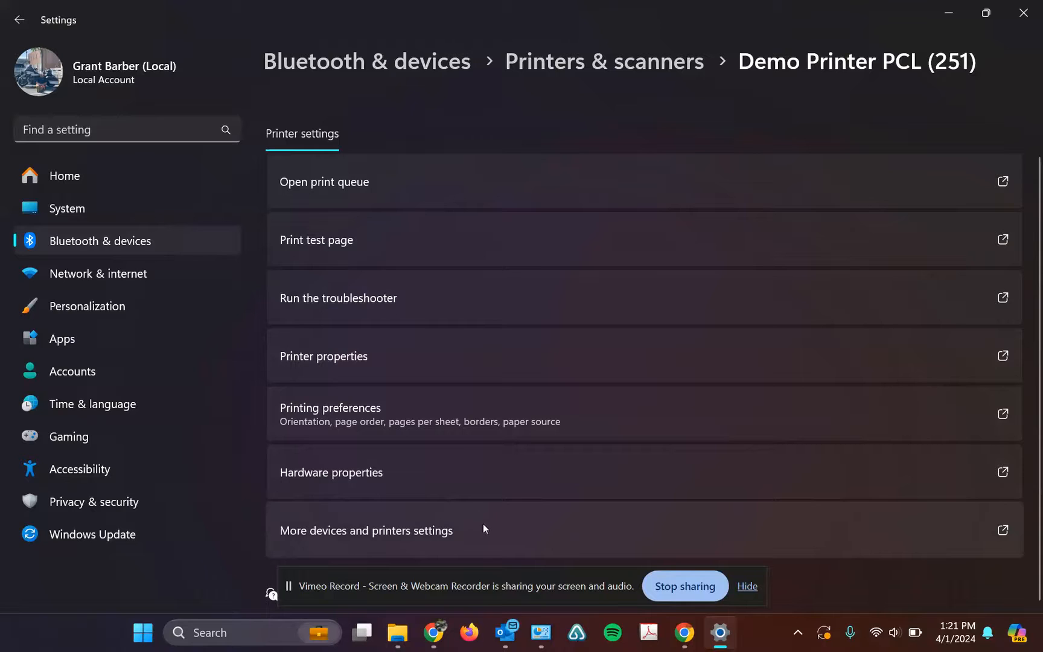
{"action": "left_click", "coordinate": [366, 530]}
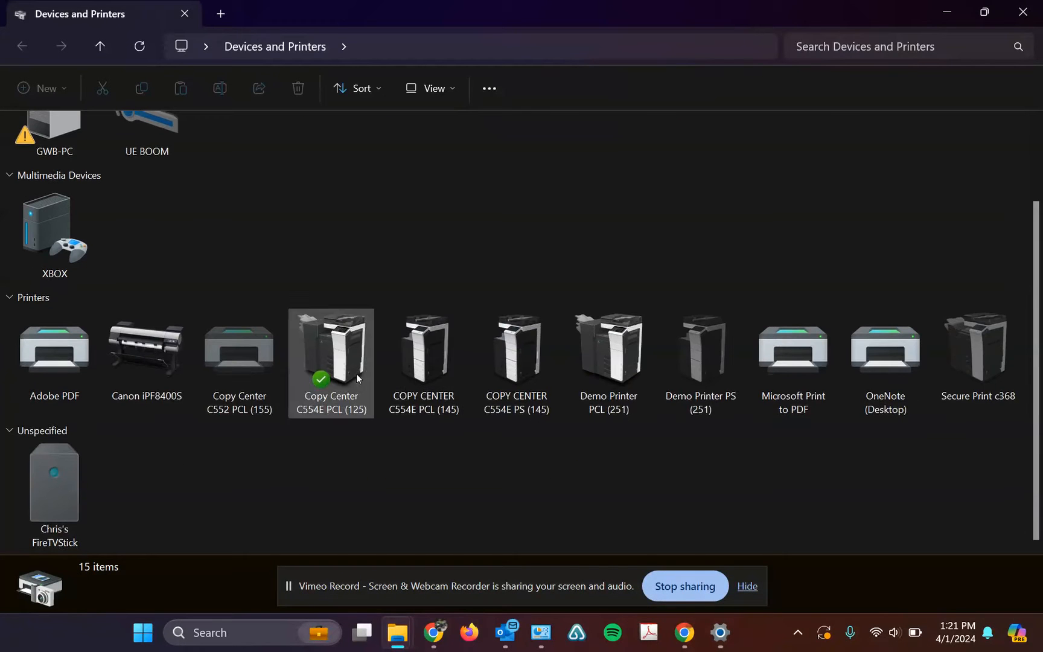
{"action": "left_click", "coordinate": [606, 347]}
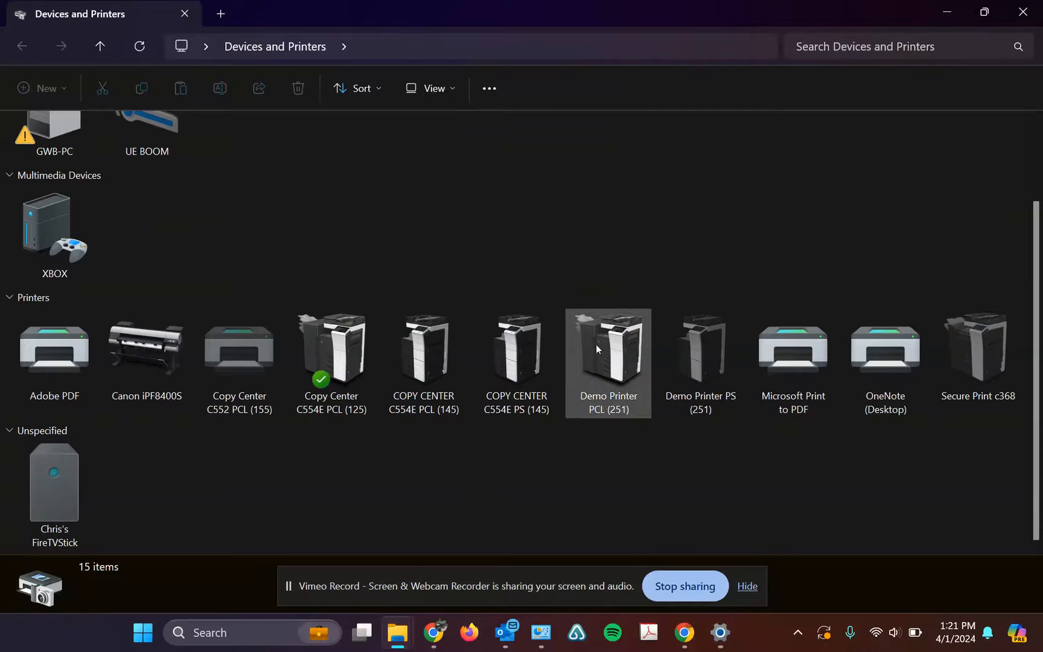
{"action": "right_click", "coordinate": [606, 349]}
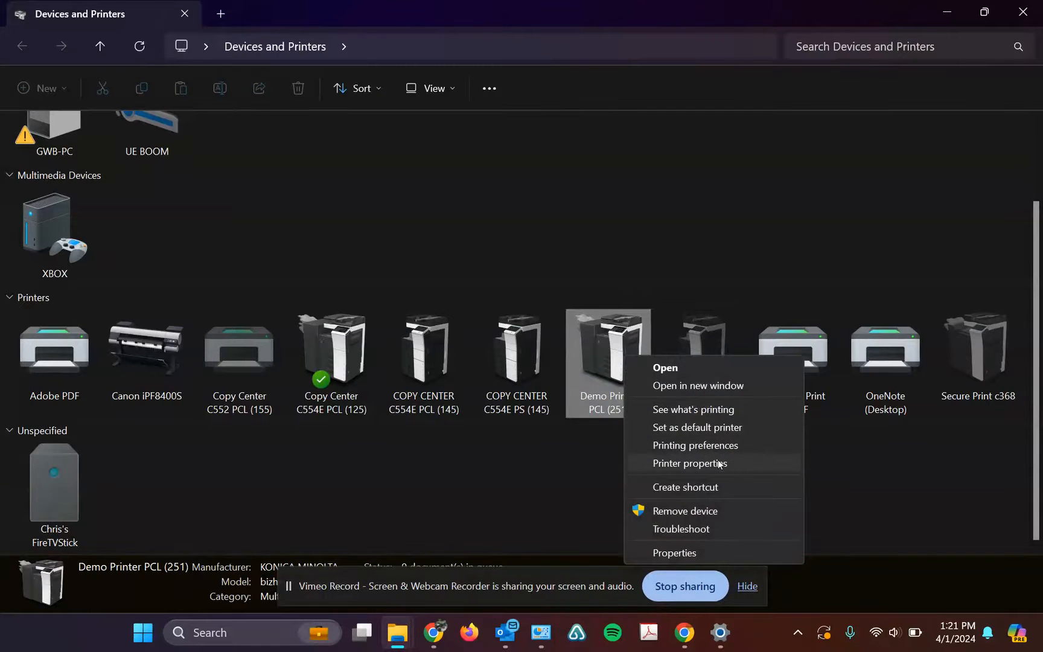
{"action": "left_click", "coordinate": [689, 463]}
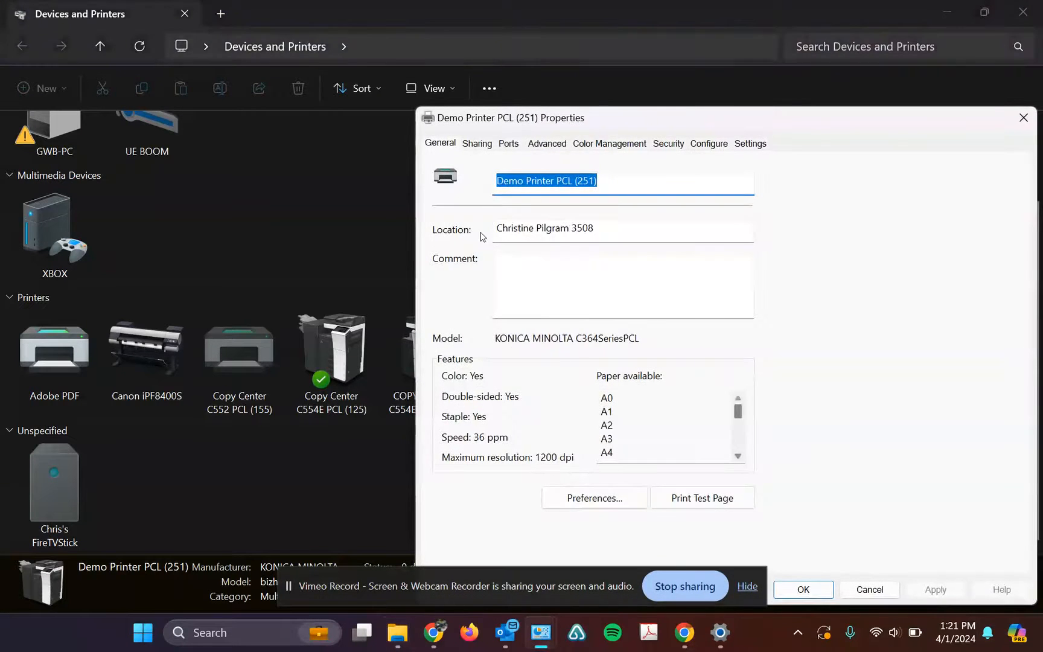
{"action": "left_click", "coordinate": [508, 143]}
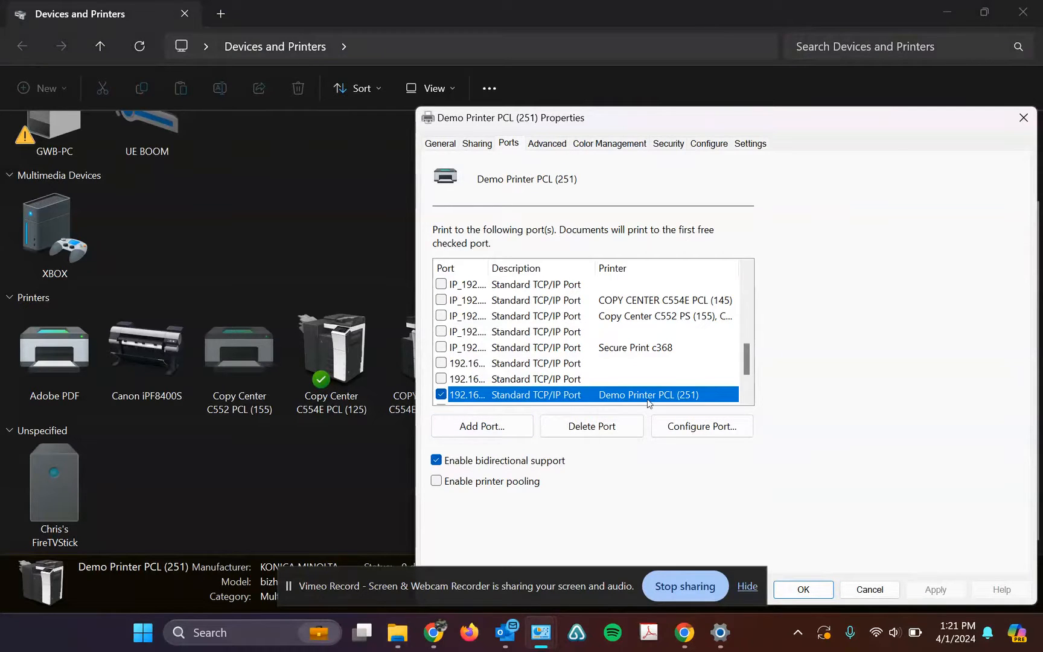
{"action": "left_click", "coordinate": [481, 426]}
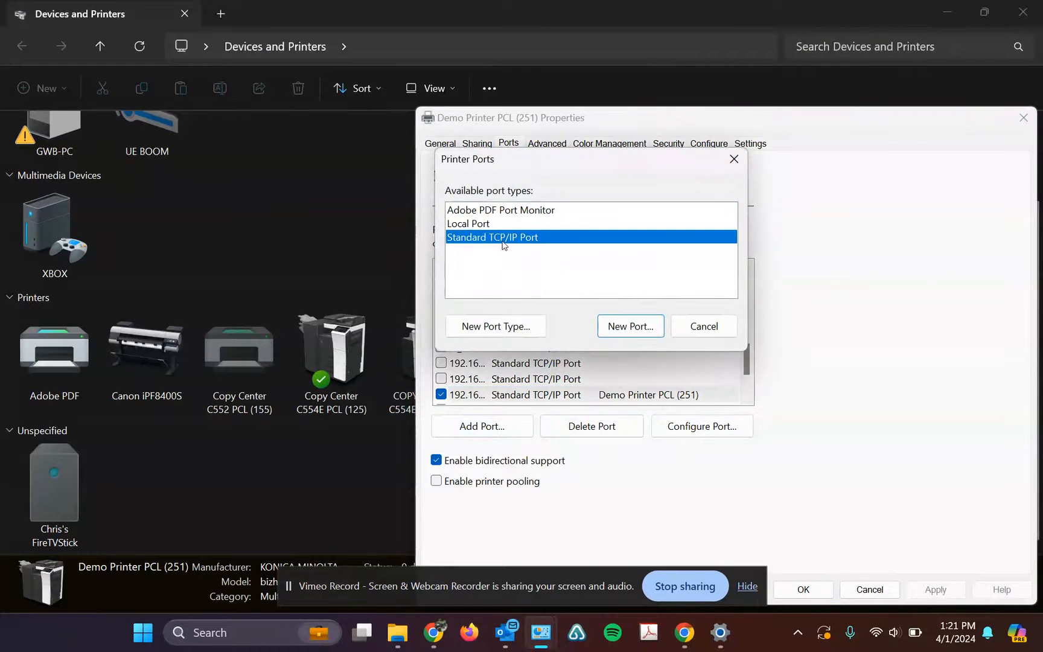
{"action": "left_click", "coordinate": [630, 325]}
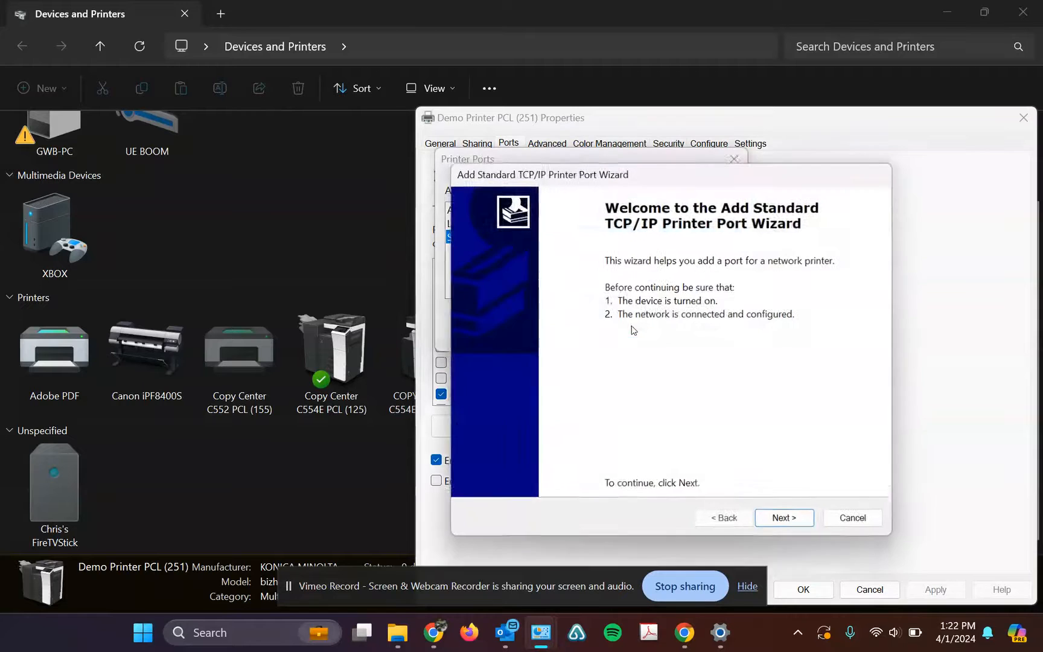
{"action": "left_click", "coordinate": [783, 517]}
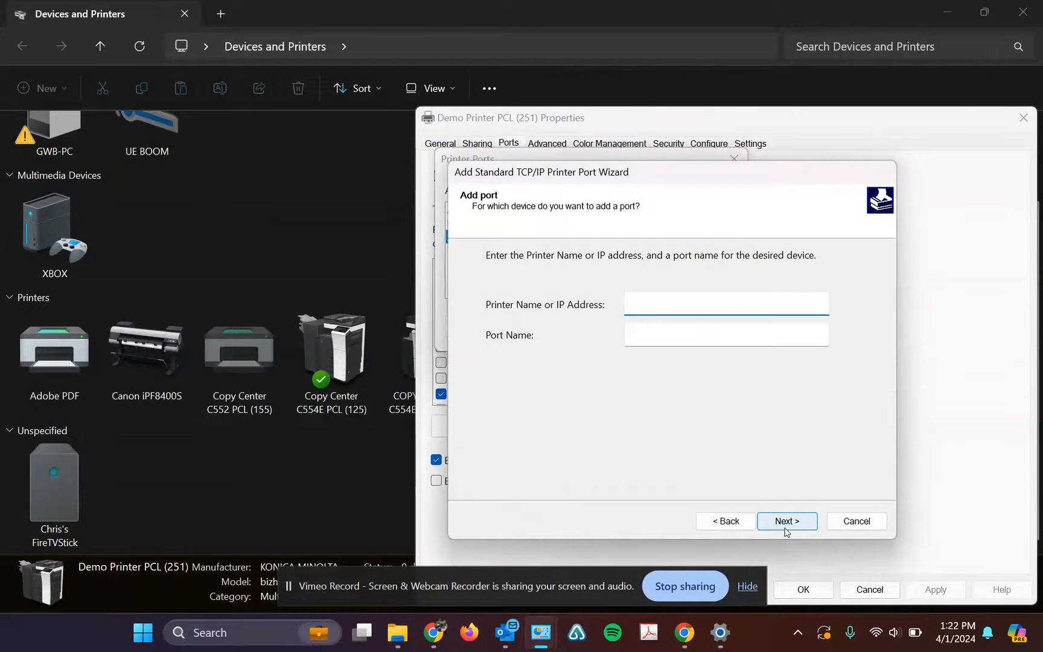
{"action": "left_click", "coordinate": [726, 304]}
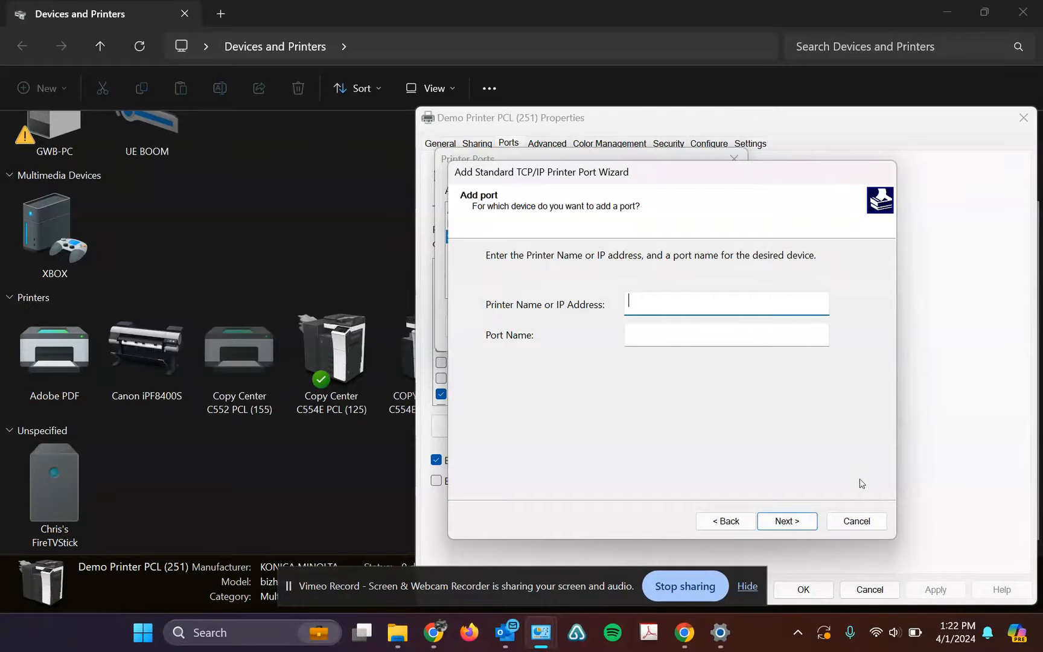
{"action": "left_click", "coordinate": [856, 521]}
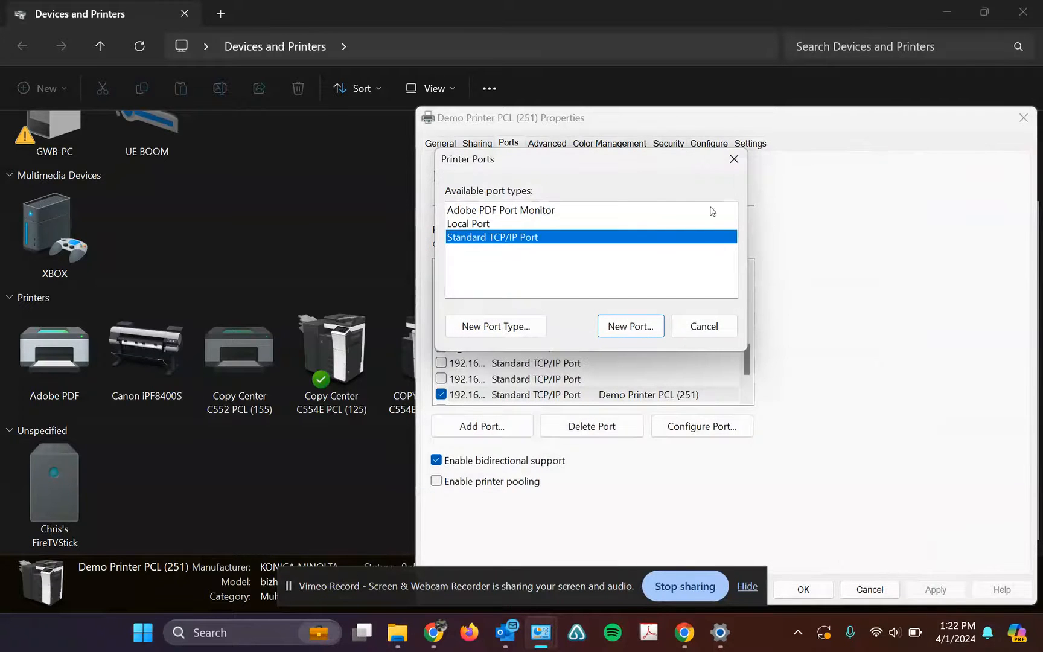
{"action": "left_click", "coordinate": [702, 326]}
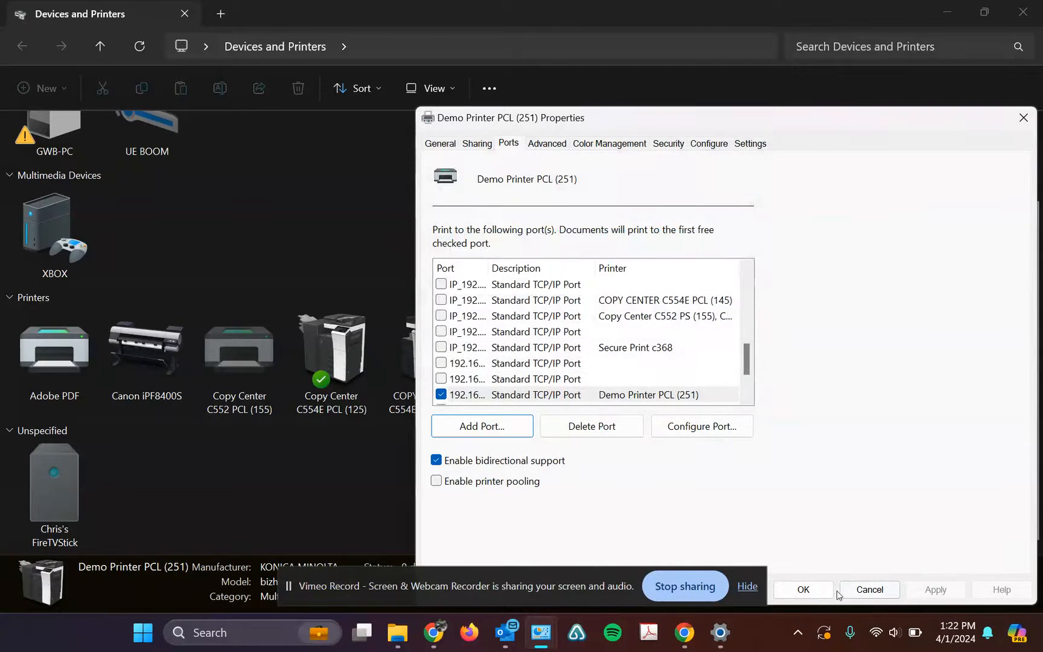
{"action": "left_click", "coordinate": [802, 589]}
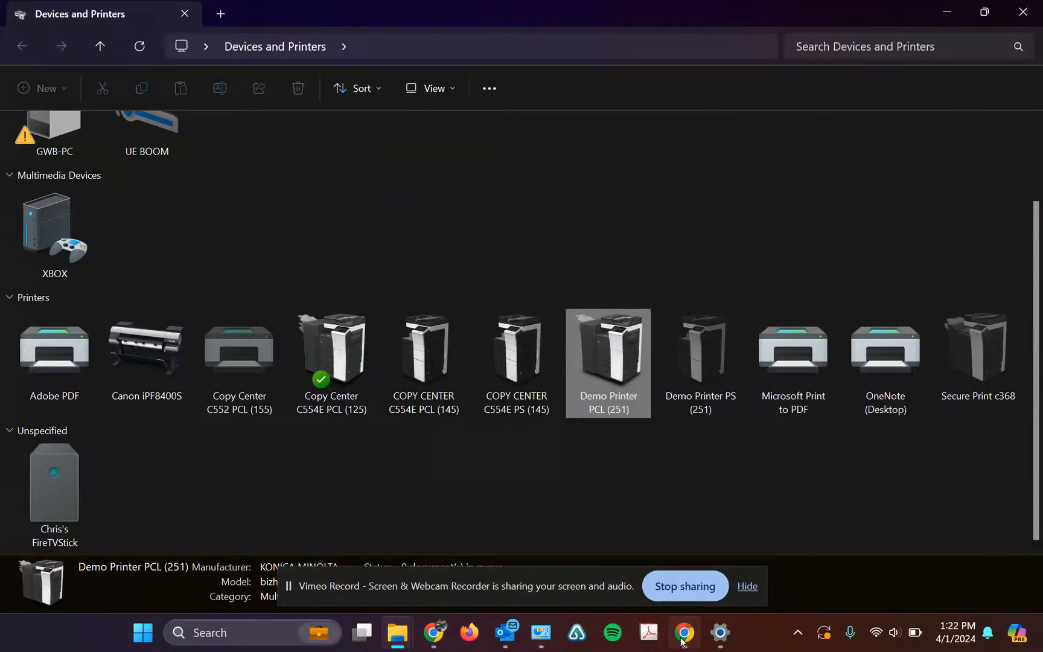